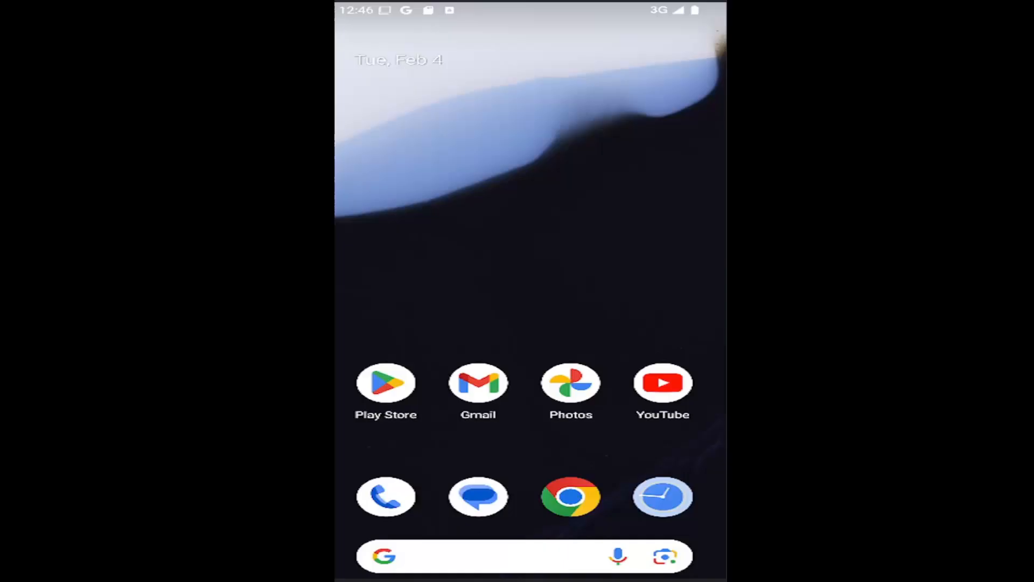
{"action": "mouse_move", "coordinate": [665, 295]}
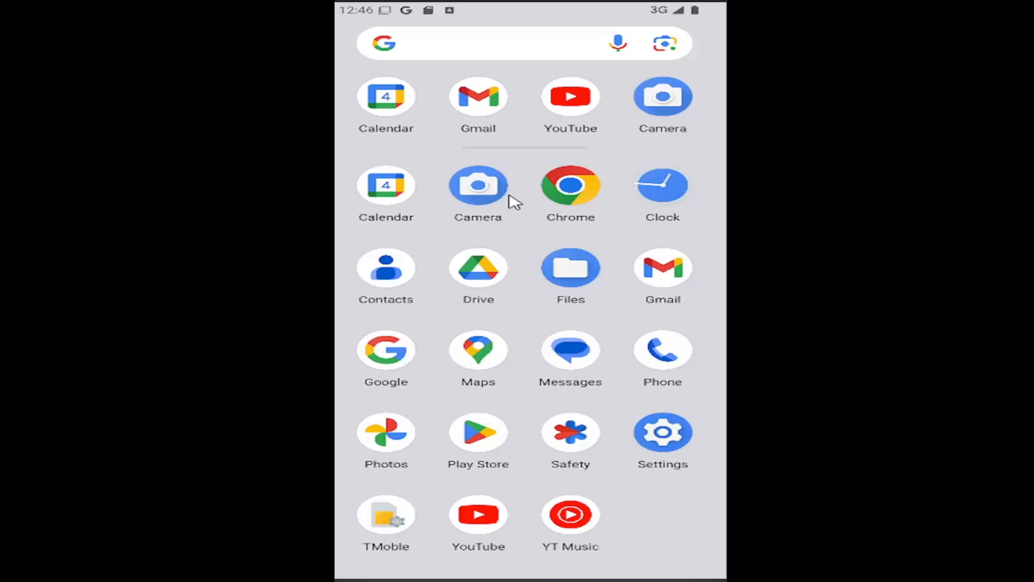
{"action": "mouse_move", "coordinate": [676, 189]}
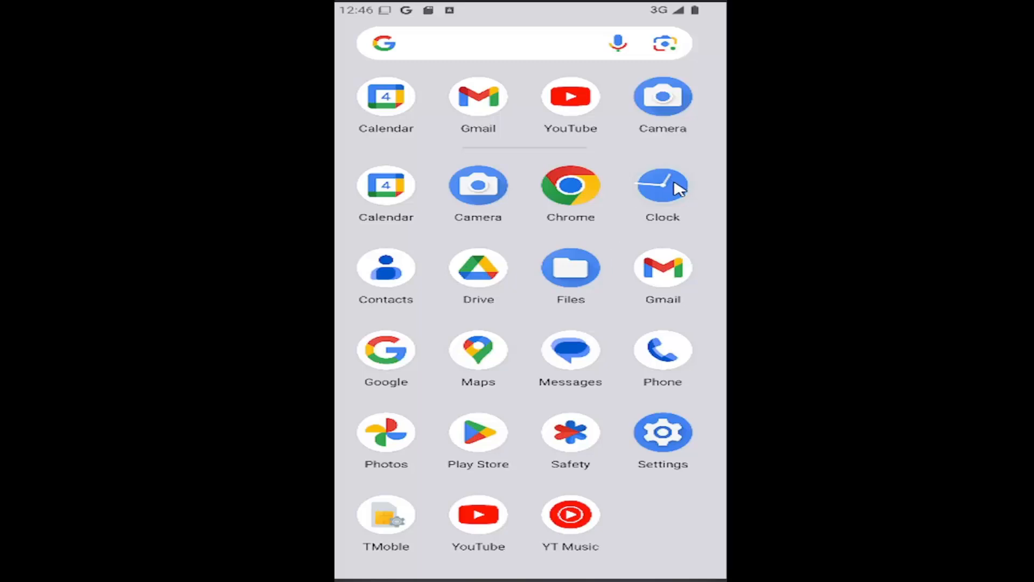
Launch the Clock app to show the existing alarm list.
{"action": "left_click", "coordinate": [662, 184]}
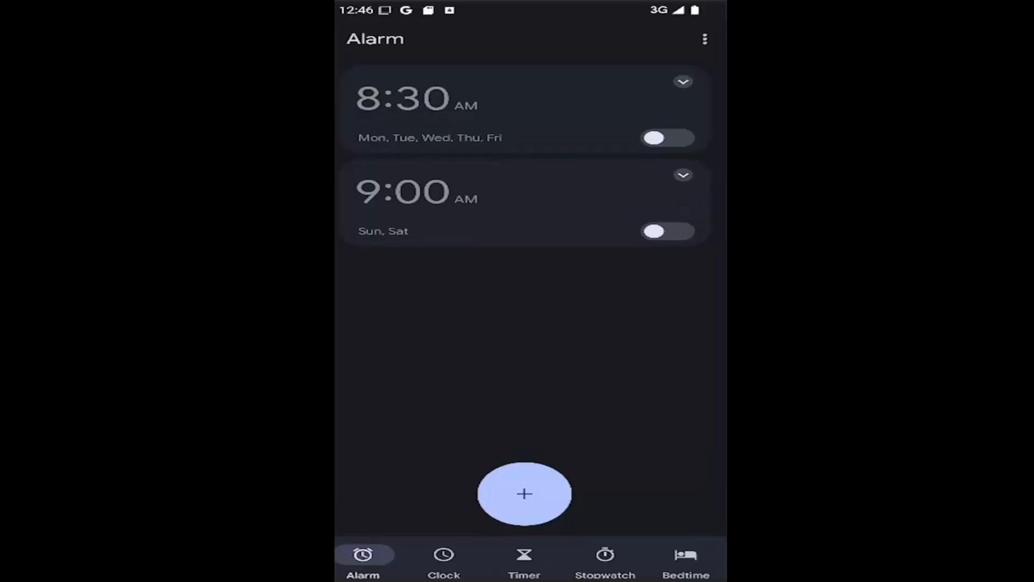
{"action": "mouse_move", "coordinate": [422, 239]}
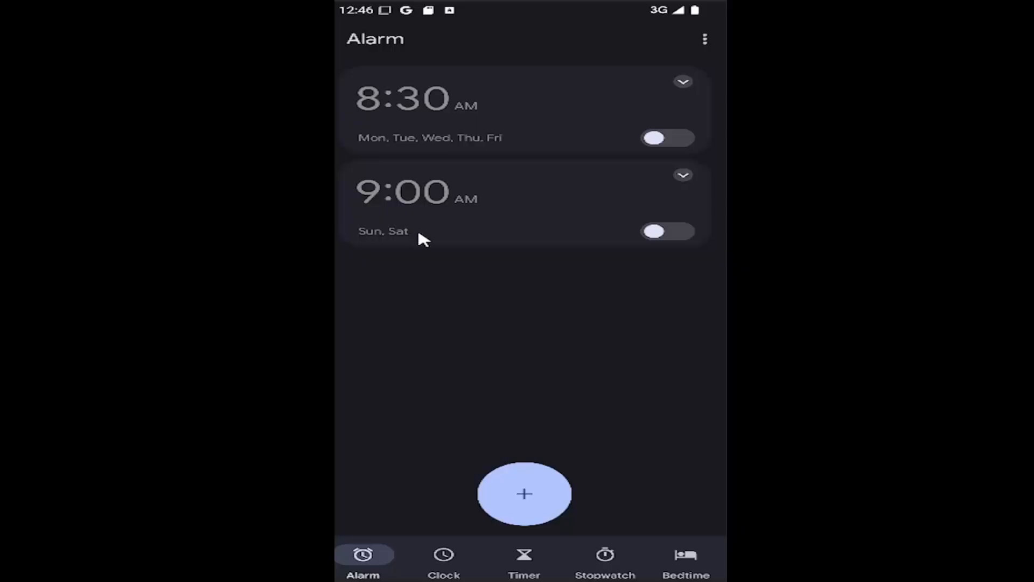
{"action": "mouse_move", "coordinate": [379, 511]}
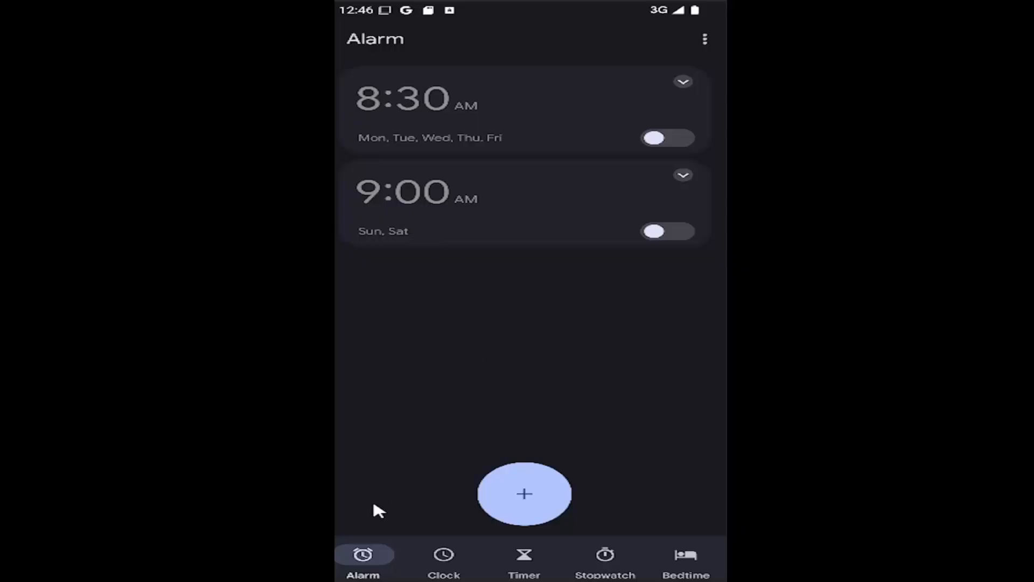
{"action": "mouse_move", "coordinate": [511, 491]}
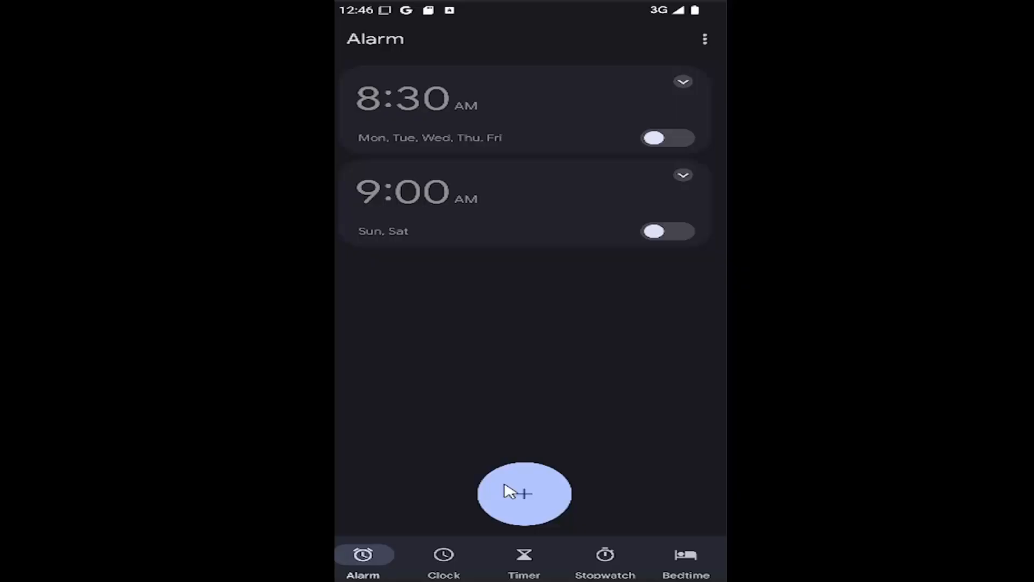
Add a new alarm so the time picker appears.
{"action": "left_click", "coordinate": [524, 495]}
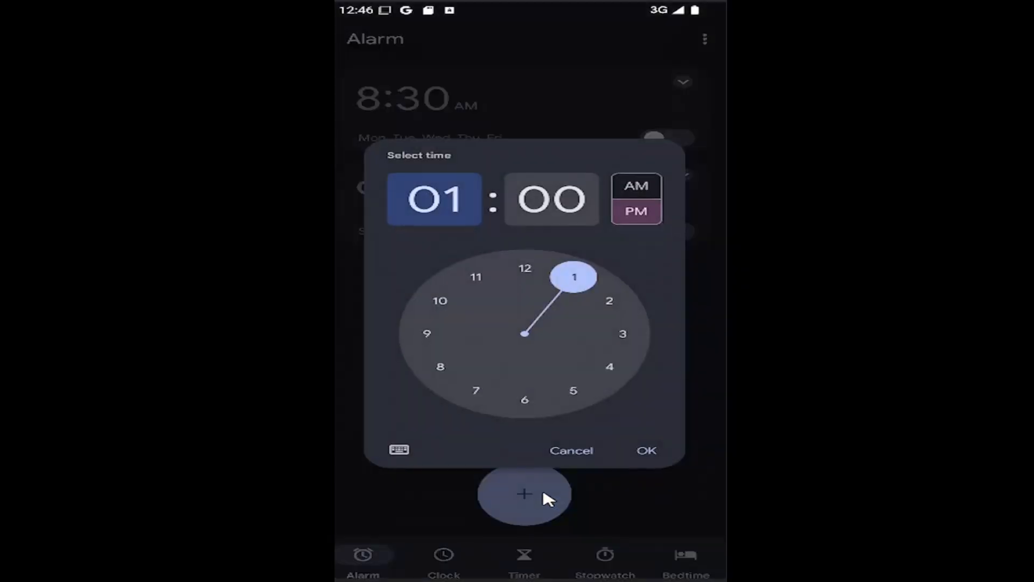
Choose 3:00 AM on the dial and confirm the new alarm.
{"action": "left_click", "coordinate": [524, 268]}
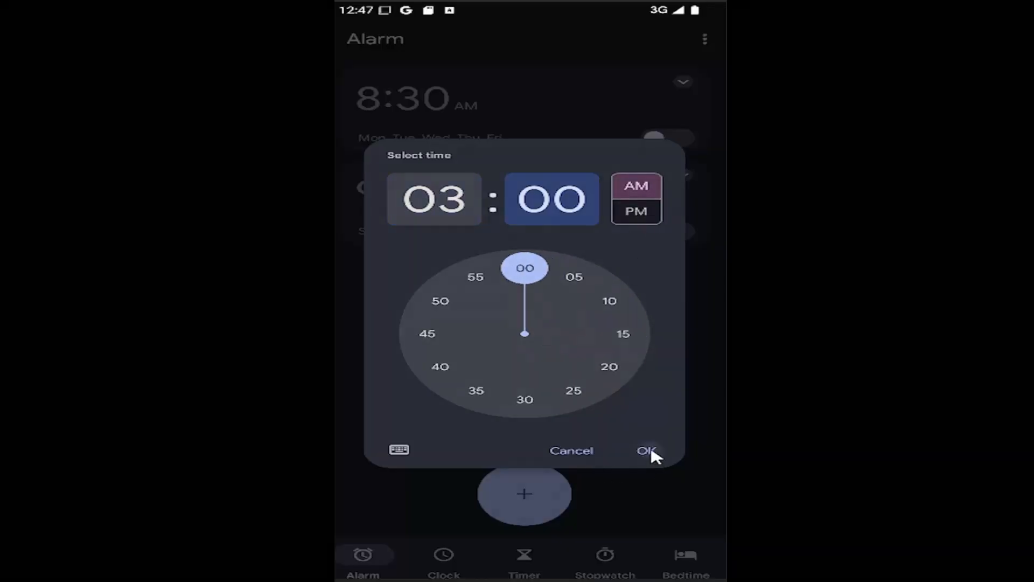
{"action": "left_click", "coordinate": [645, 451]}
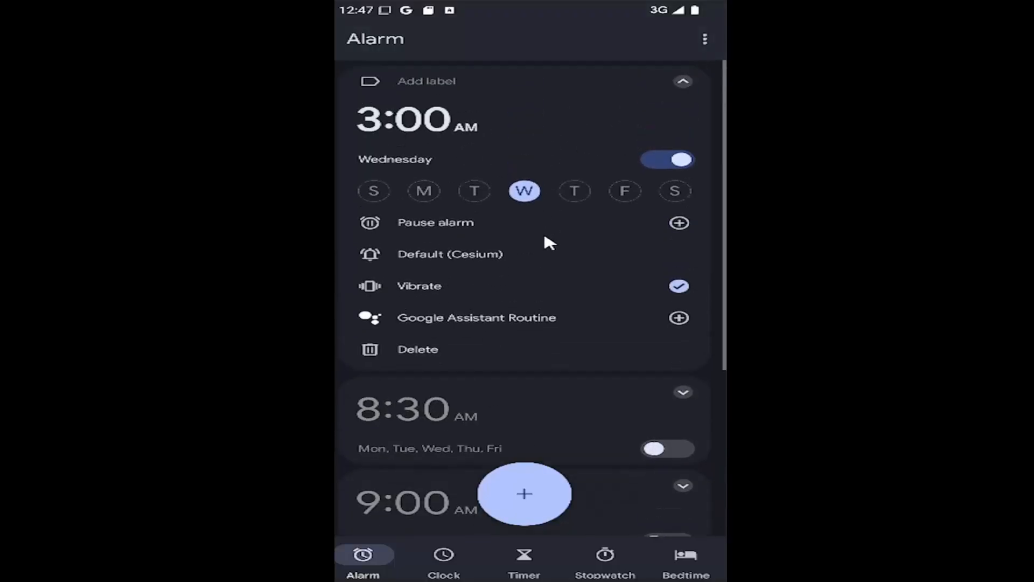
Add Friday to the 3:00 AM alarm's repeat days, then review its details.
{"action": "left_click", "coordinate": [624, 191]}
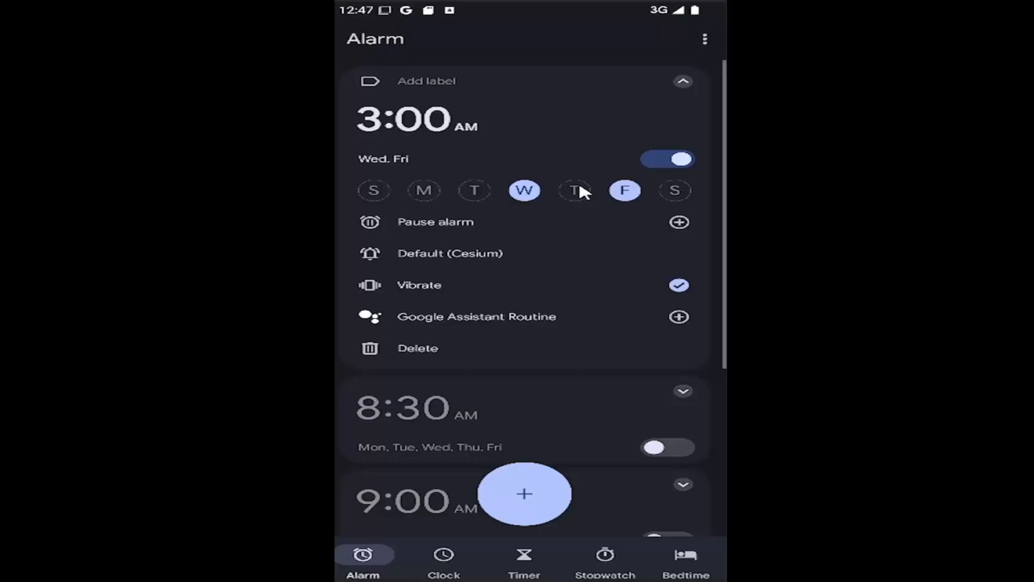
{"action": "left_click", "coordinate": [683, 80]}
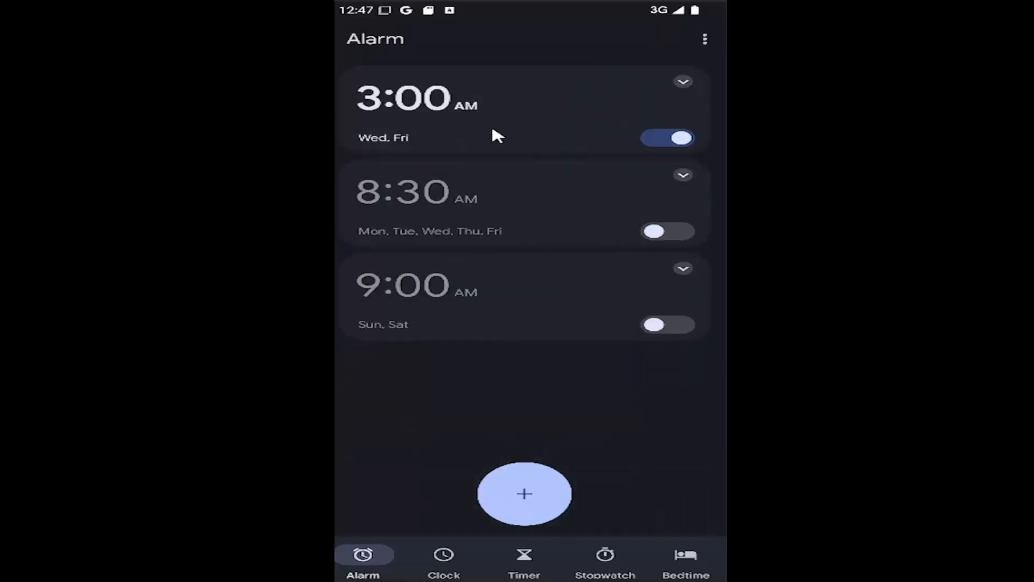
{"action": "left_click", "coordinate": [683, 82]}
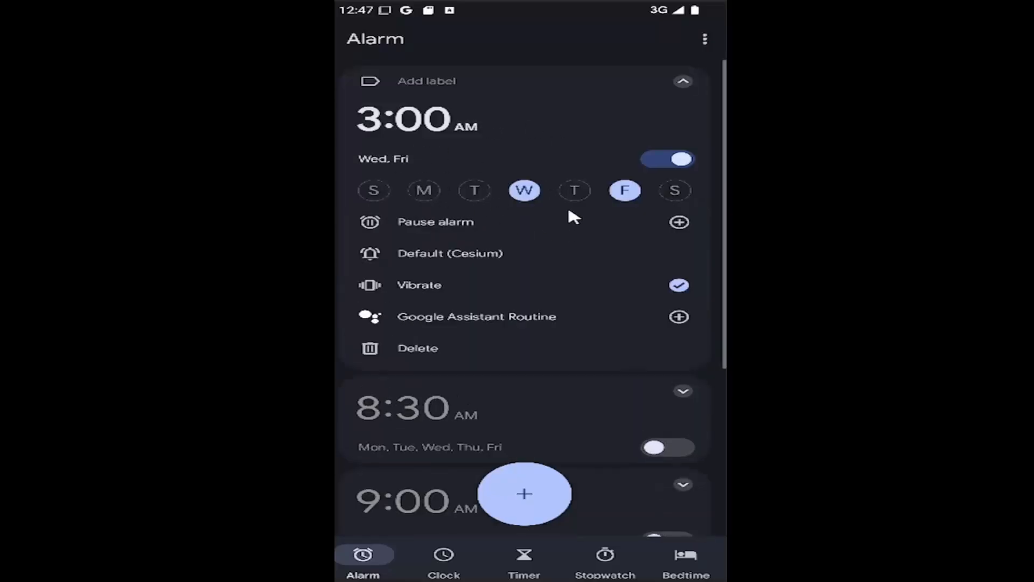